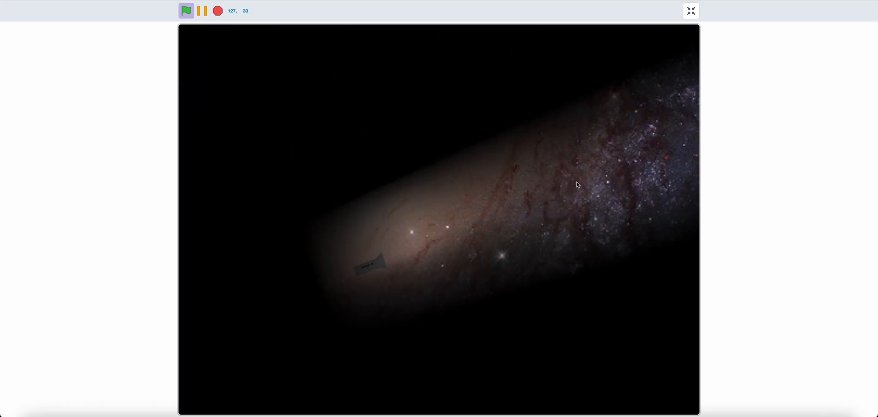
# Leave the full-screen demo and begin a fresh empty project
pyautogui.click(690, 10)
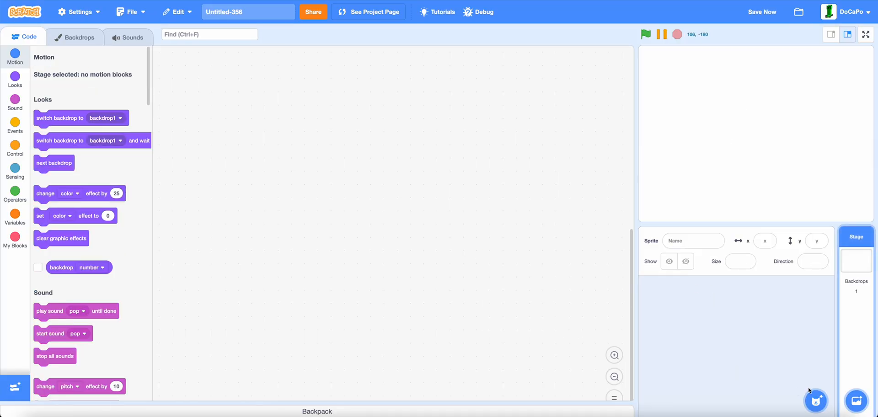
# Create a new painted sprite and name it 'Flashlight'
pyautogui.click(816, 401)
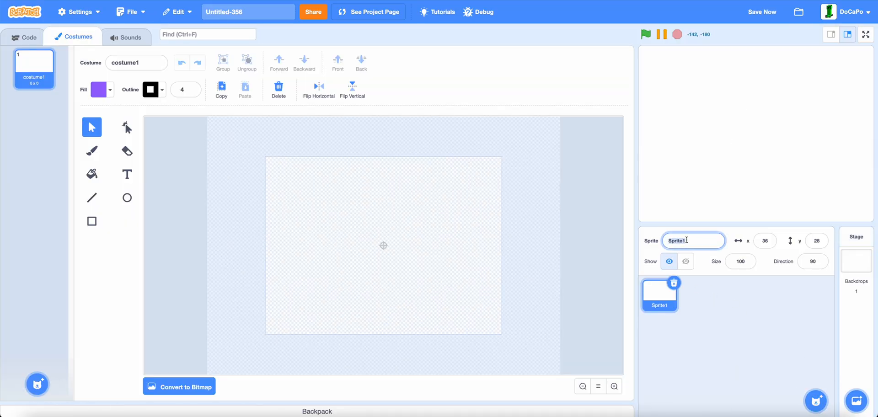
pyautogui.write('Flashlight')
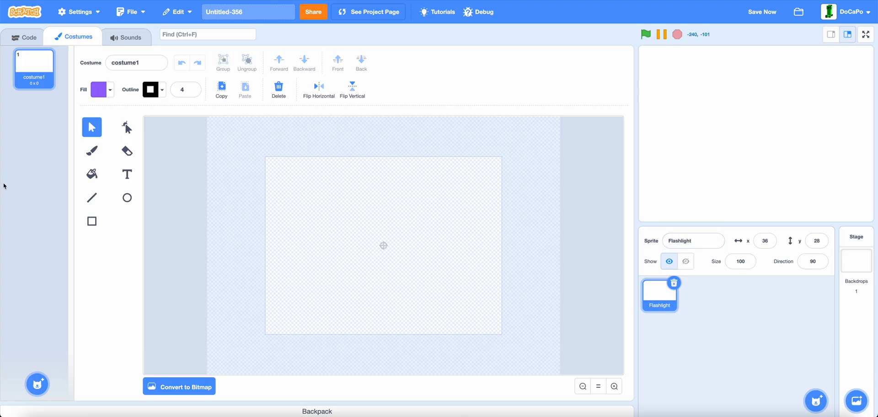
# Draw a dark grey, outline-free rectangle at the canvas centre as the flashlight body
pyautogui.click(91, 221)
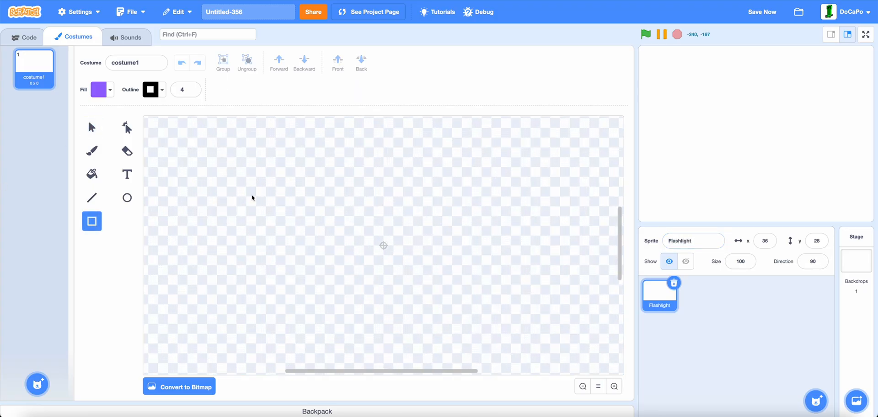
pyautogui.click(97, 89)
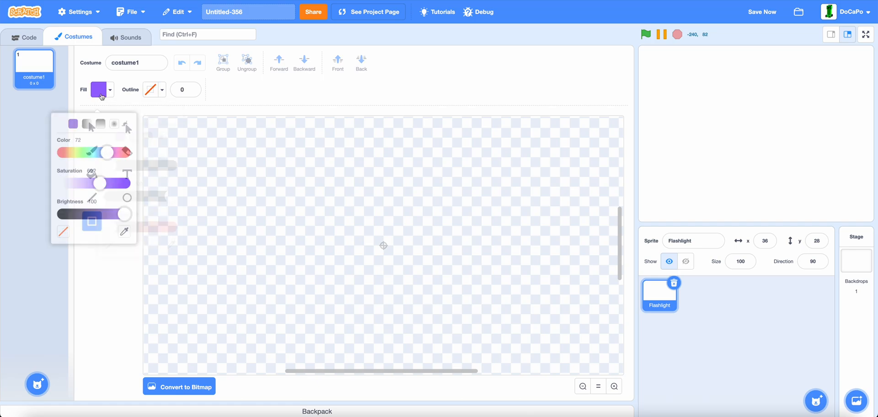
pyautogui.moveTo(99, 183); pyautogui.dragTo(63, 173)
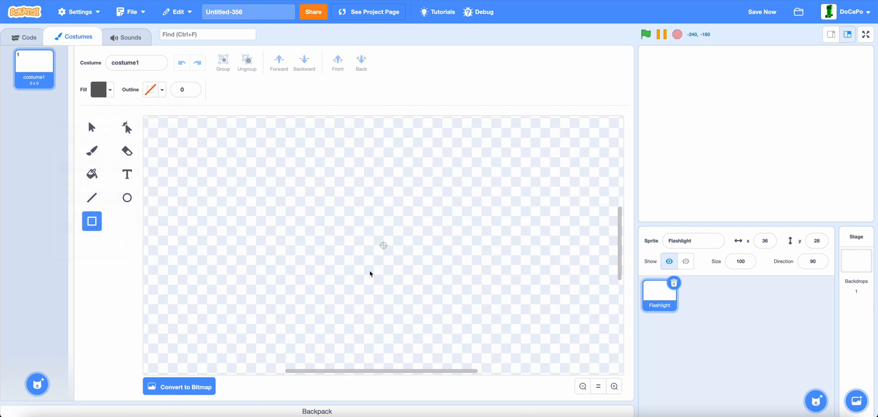
pyautogui.moveTo(369, 235); pyautogui.dragTo(409, 257)
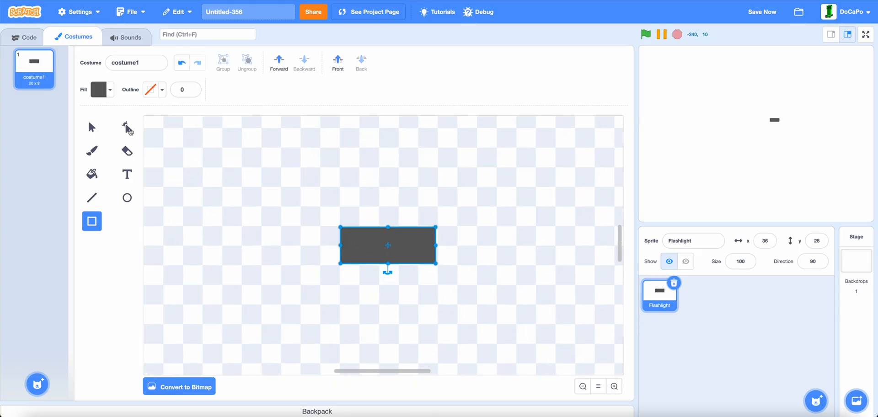
# Reshape the rectangle's right corners outward to form a flared flashlight head
pyautogui.click(126, 127)
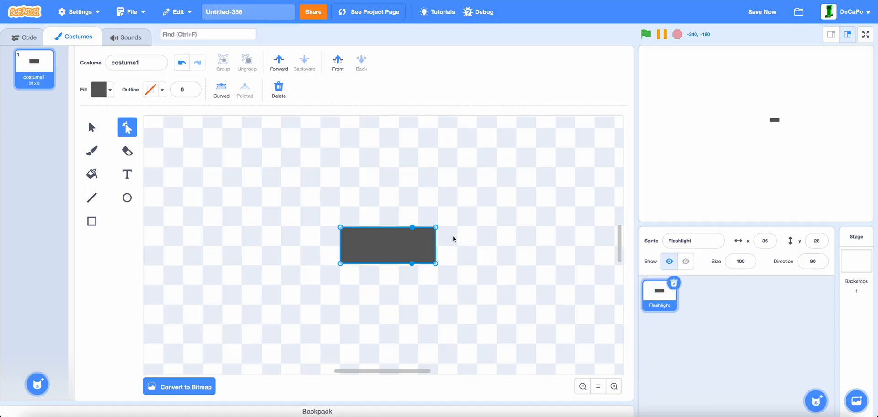
pyautogui.moveTo(436, 227); pyautogui.dragTo(435, 207)
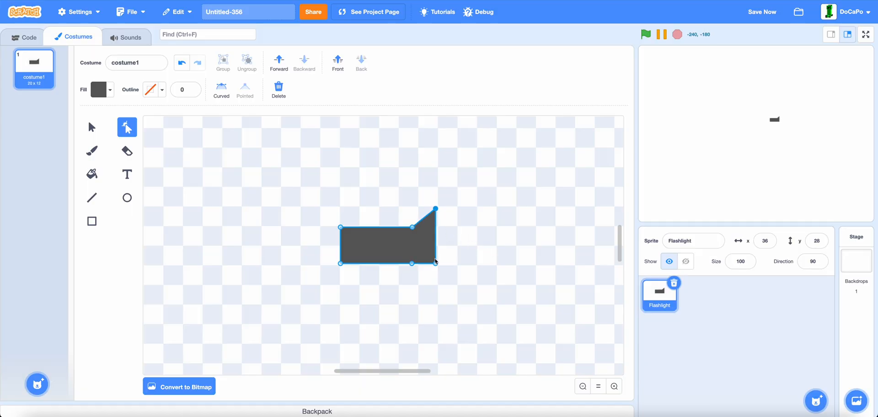
pyautogui.moveTo(435, 267); pyautogui.dragTo(437, 285)
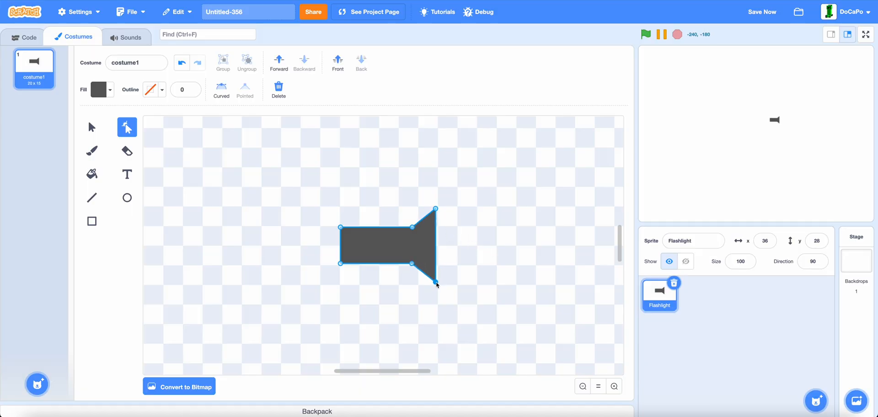
pyautogui.click(92, 127)
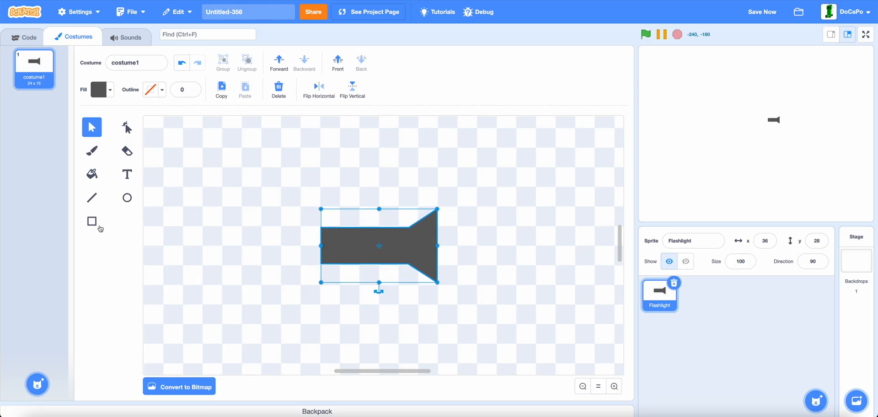
# Add a thin darker strip on the body and rename the costume 'flashlight'
pyautogui.click(95, 90)
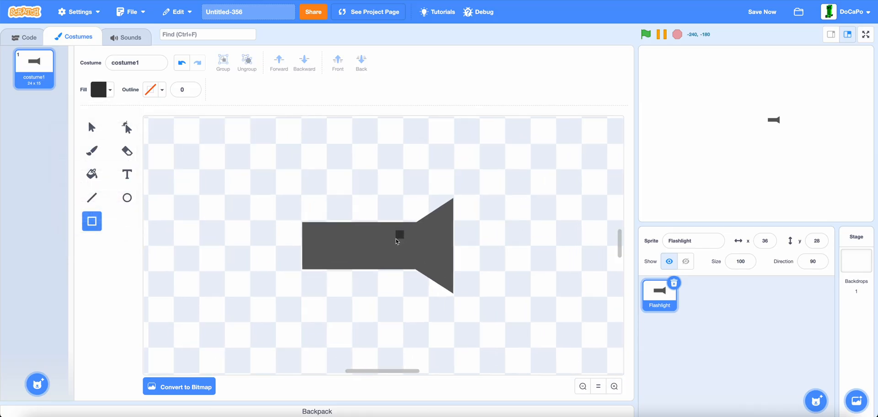
pyautogui.moveTo(349, 234); pyautogui.dragTo(401, 235)
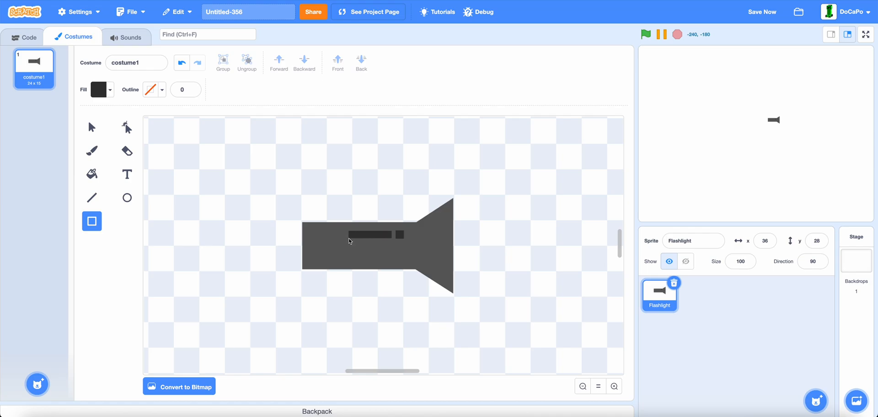
pyautogui.moveTo(487, 247)
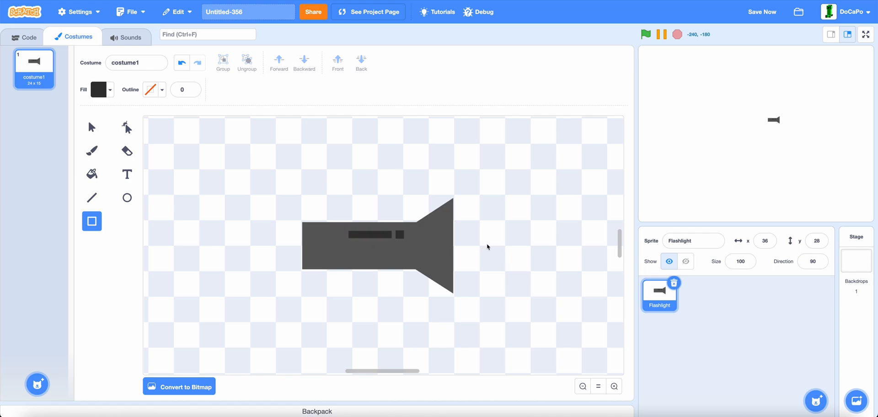
pyautogui.write('flashlight')
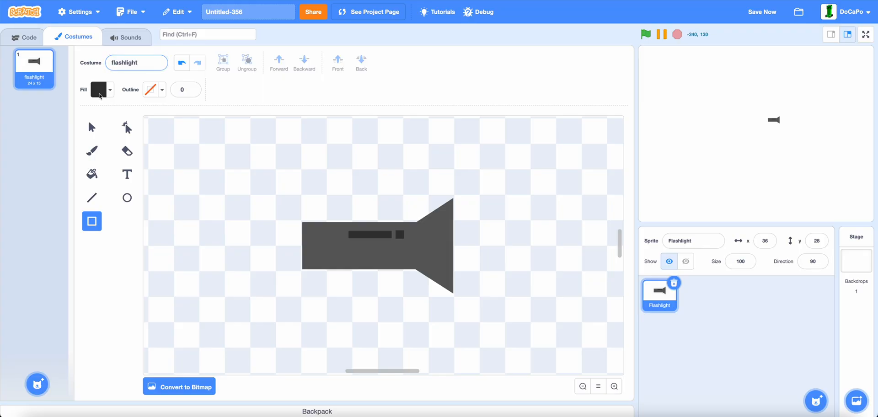
pyautogui.moveTo(37, 384)
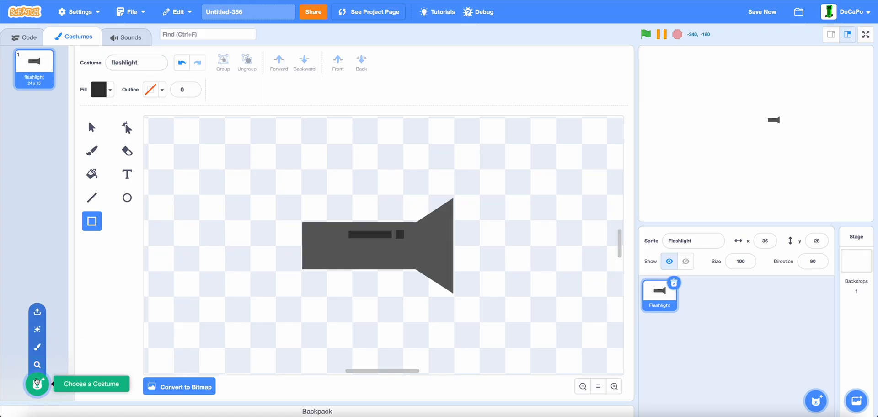
pyautogui.moveTo(37, 348)
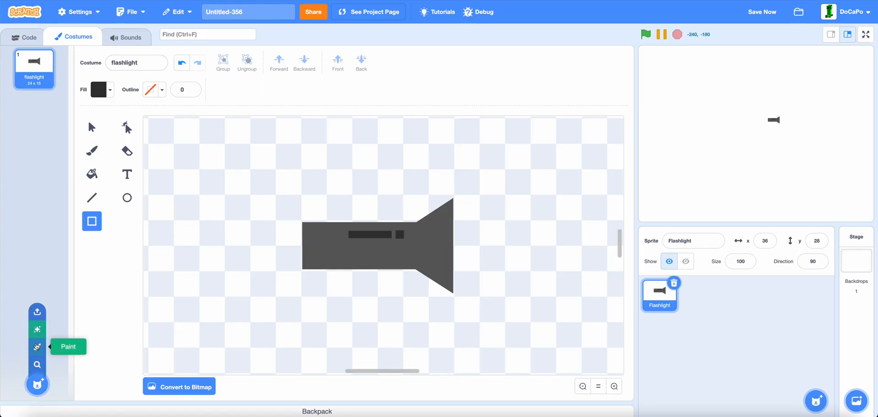
# Add a second painted costume named 'light'
pyautogui.click(37, 346)
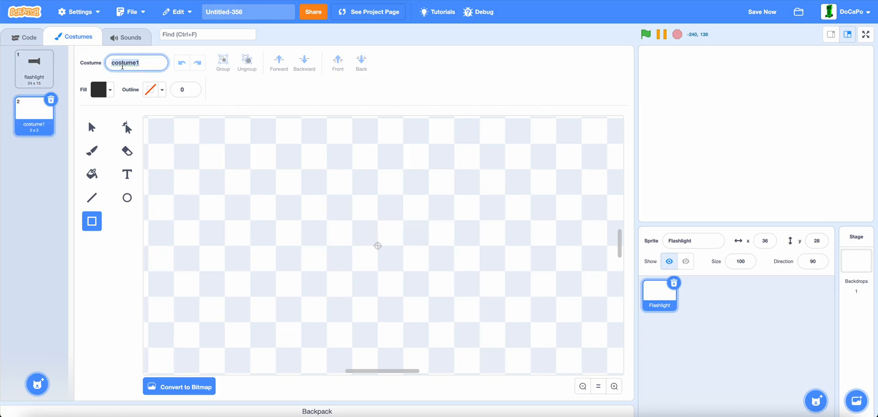
pyautogui.write('light')
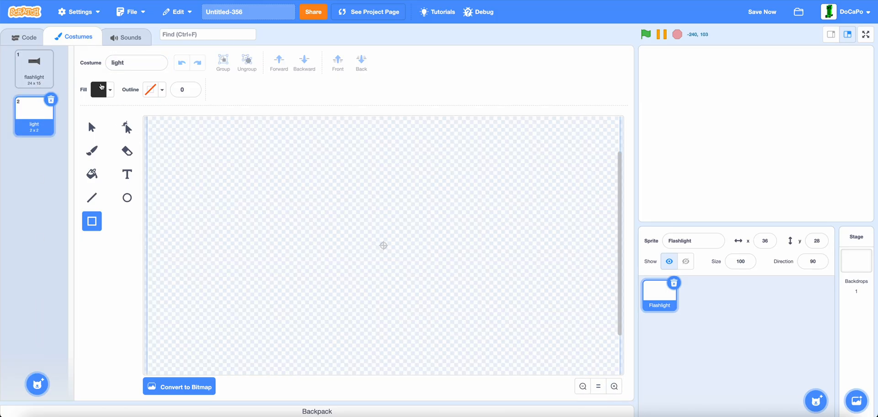
# Set the fill to a gradient running from pure black to white
pyautogui.click(96, 89)
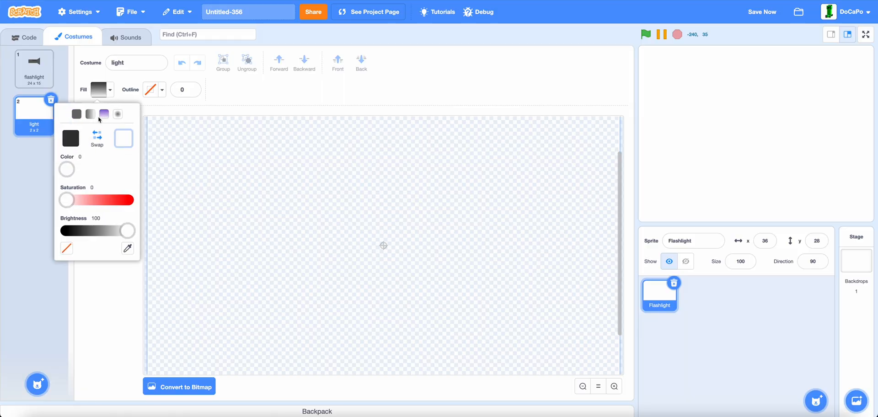
pyautogui.moveTo(128, 230); pyautogui.dragTo(78, 230)
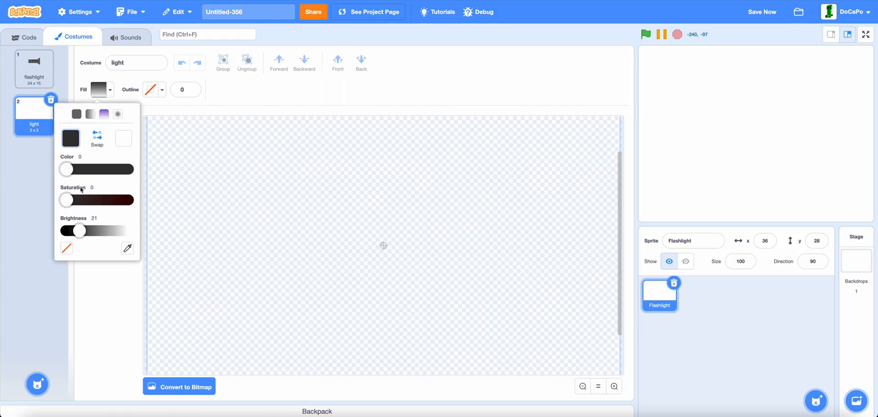
pyautogui.moveTo(78, 231); pyautogui.dragTo(66, 230)
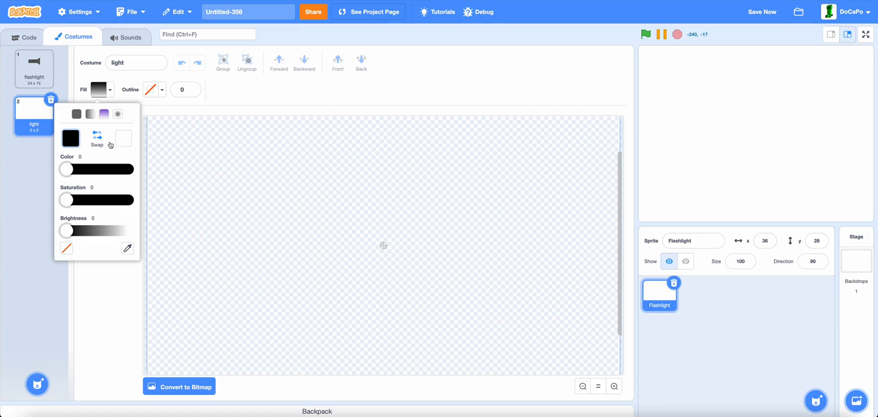
pyautogui.click(124, 139)
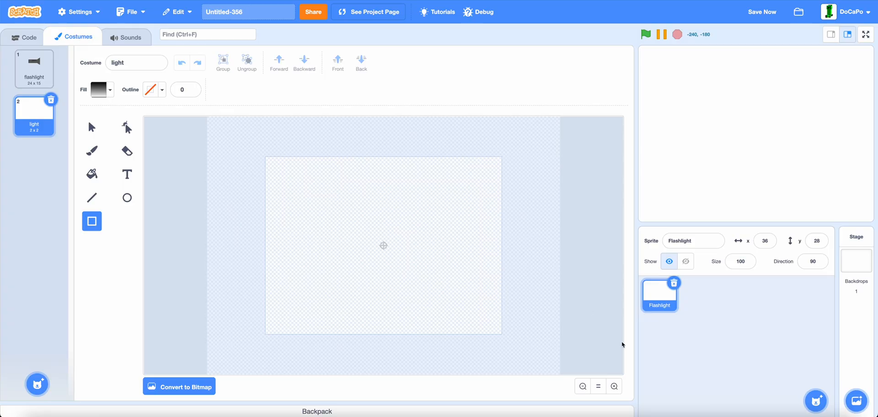
pyautogui.moveTo(467, 301)
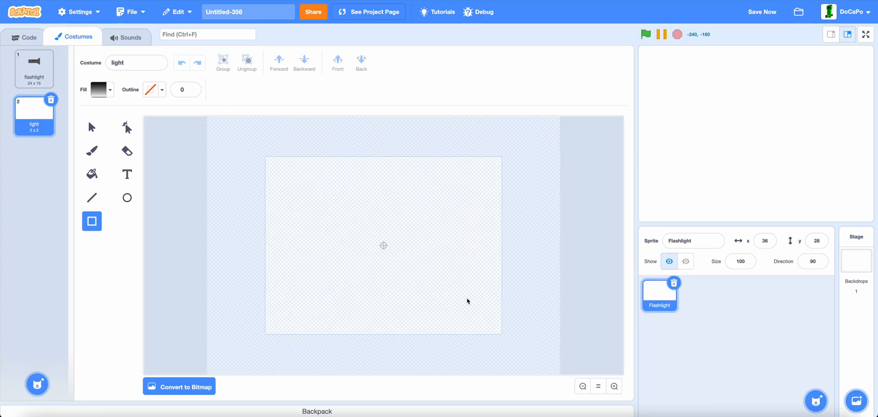
# Draw a gradient band stretching across the whole canvas, aligned with the costume centre
pyautogui.moveTo(271, 228); pyautogui.dragTo(506, 242)
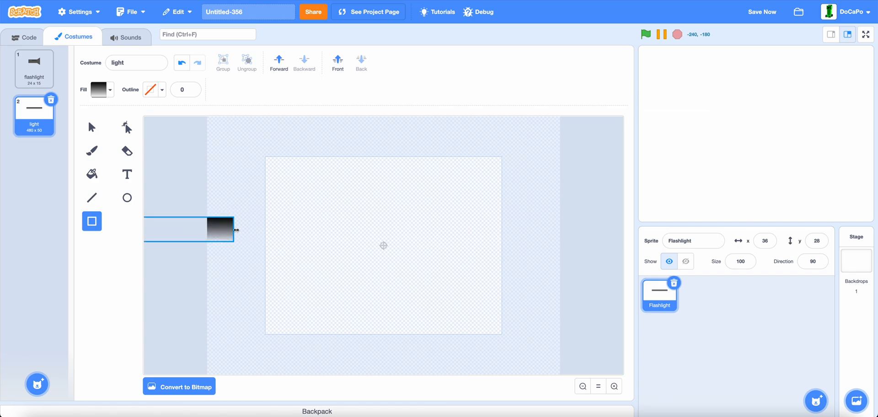
pyautogui.moveTo(232, 229); pyautogui.dragTo(330, 229)
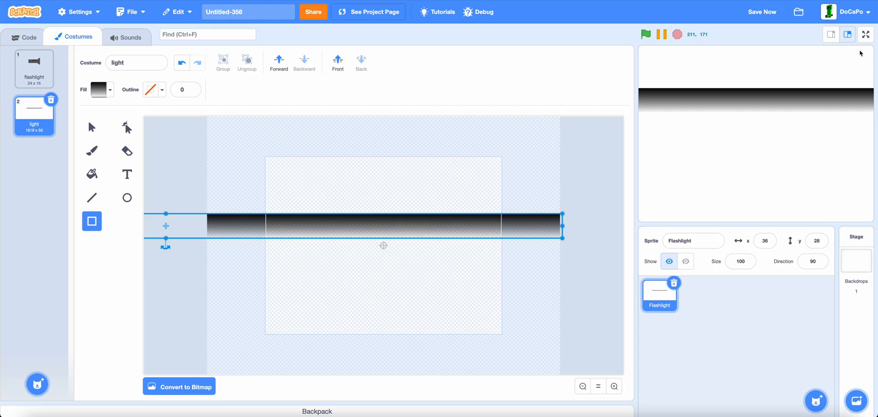
pyautogui.moveTo(748, 79)
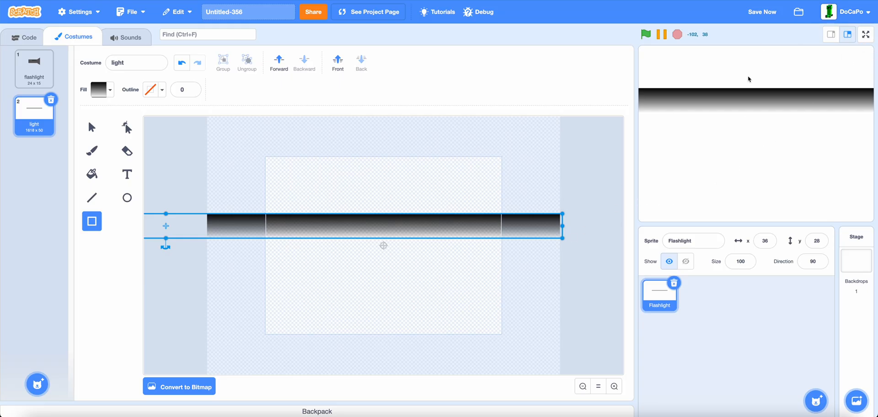
pyautogui.moveTo(166, 225); pyautogui.dragTo(399, 236)
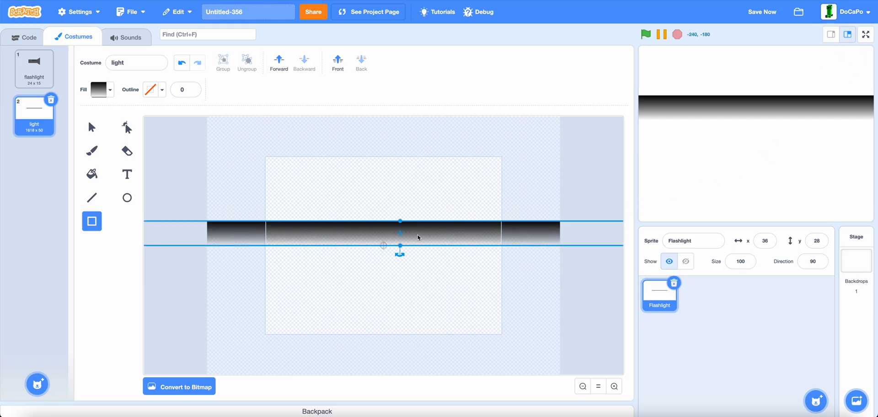
pyautogui.moveTo(407, 240)
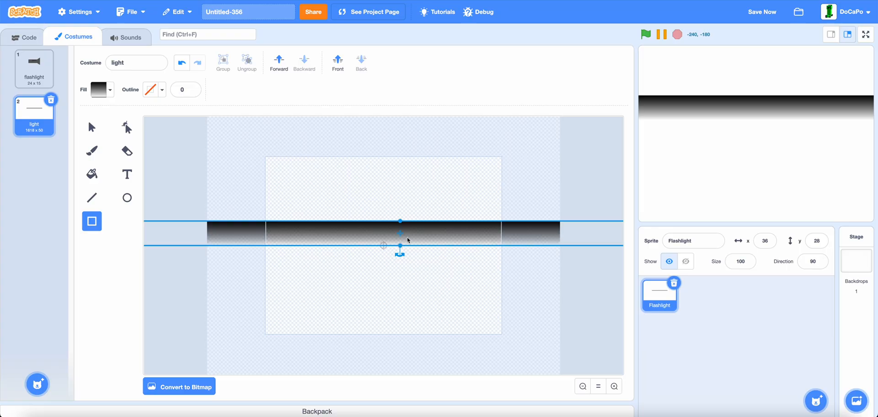
# Reshape the band taller so it shades black at the edges to white in the middle
pyautogui.click(91, 127)
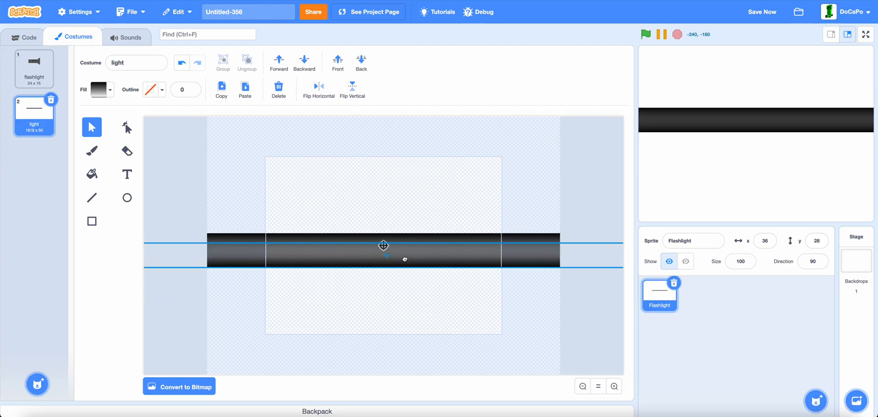
pyautogui.moveTo(383, 250); pyautogui.dragTo(384, 279)
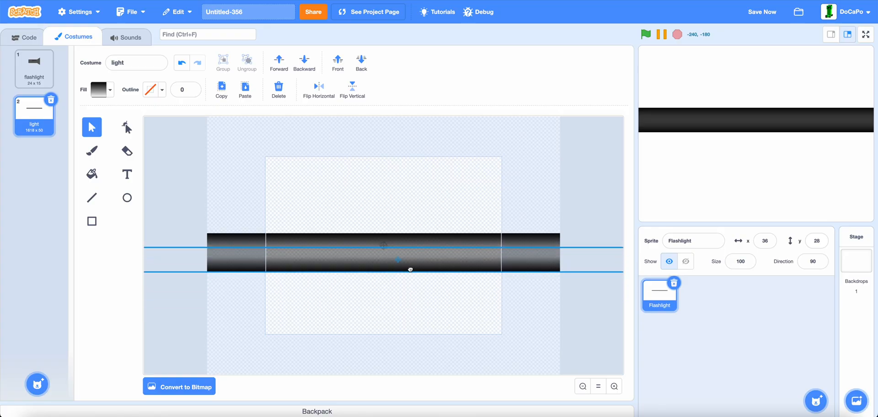
pyautogui.moveTo(398, 260); pyautogui.dragTo(384, 291)
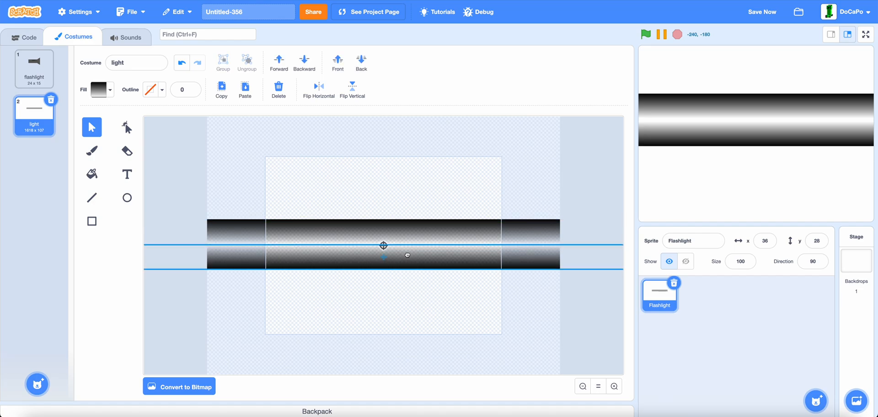
pyautogui.moveTo(383, 256); pyautogui.dragTo(383, 275)
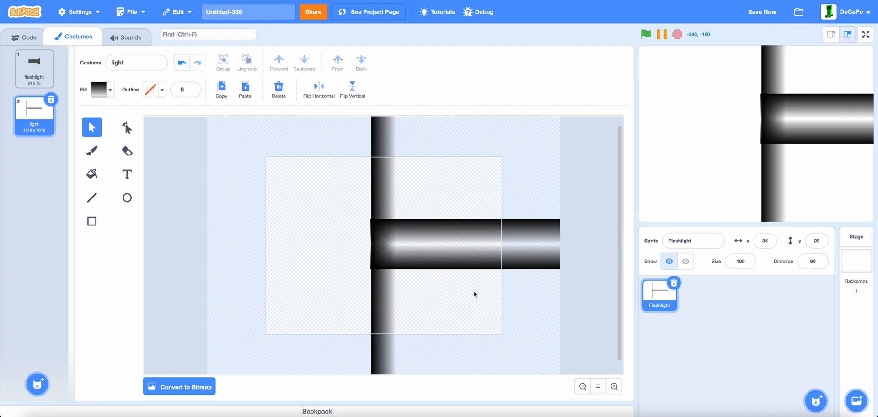
# Cover the left side with a large solid black rectangle and slant the beam's edge
pyautogui.click(91, 220)
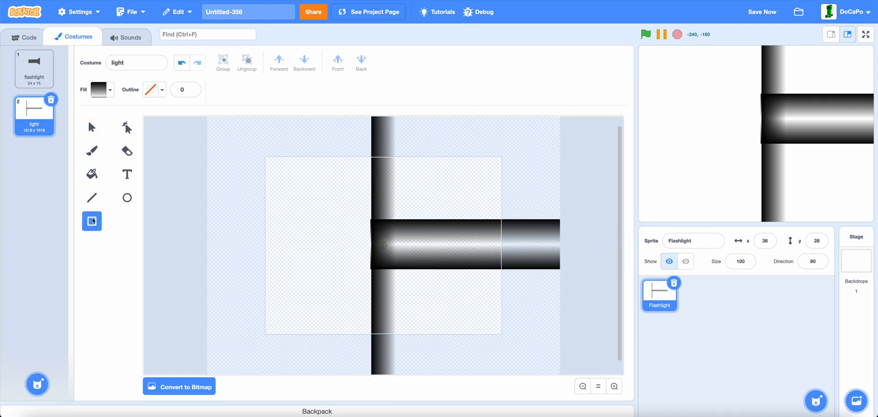
pyautogui.click(95, 90)
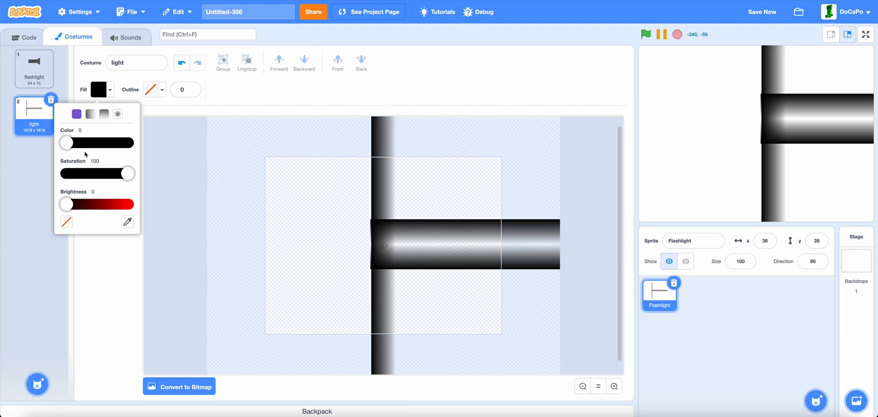
pyautogui.click(316, 199)
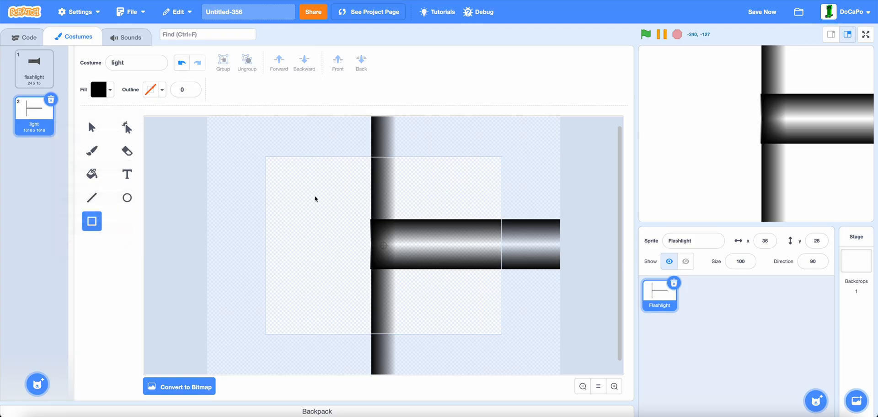
pyautogui.moveTo(75, 135)
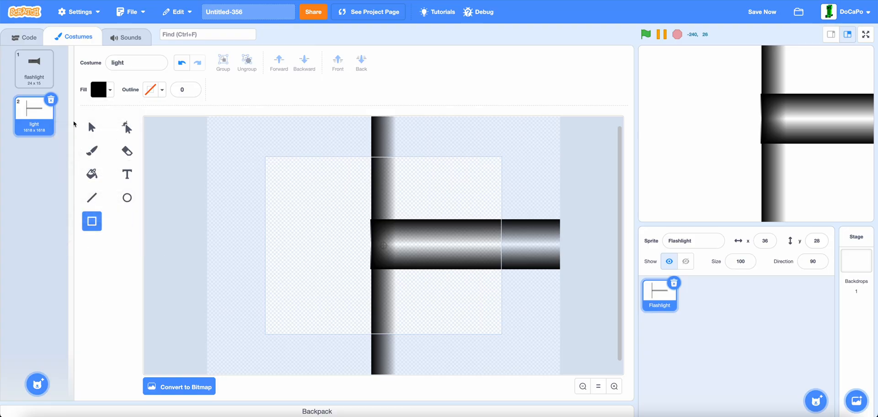
pyautogui.click(92, 127)
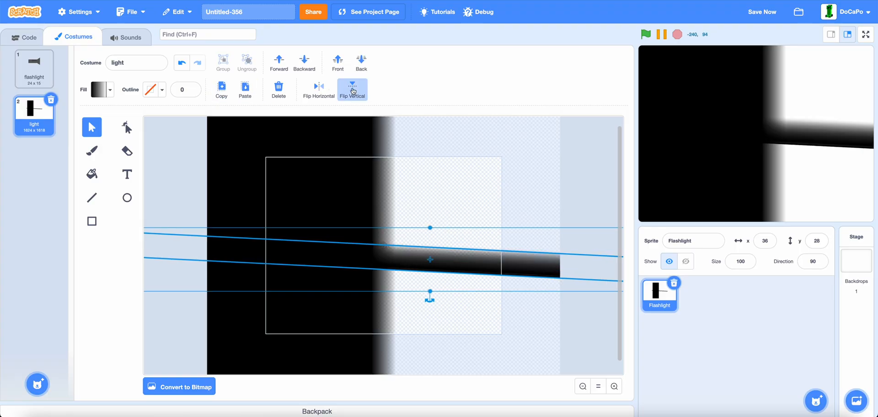
# Flip a copy of the slanted beam vertically and overlap both into a widening cone
pyautogui.click(352, 87)
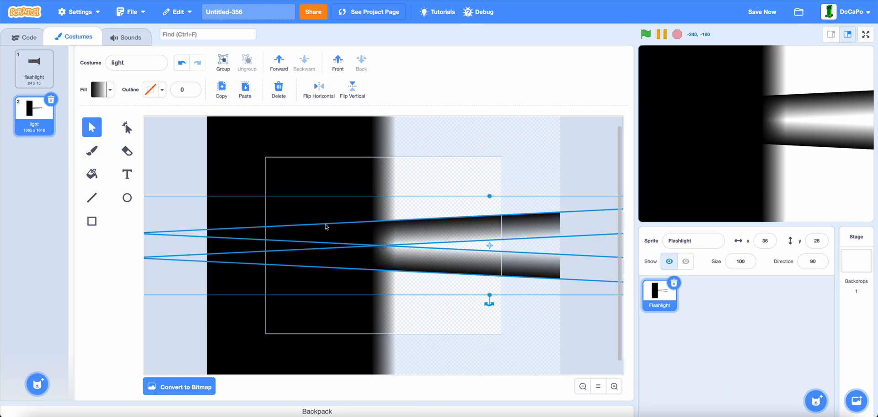
pyautogui.moveTo(374, 242)
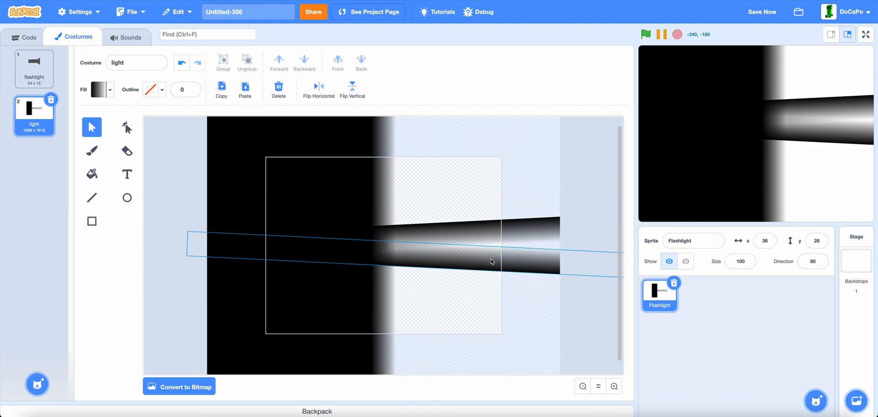
pyautogui.click(491, 262)
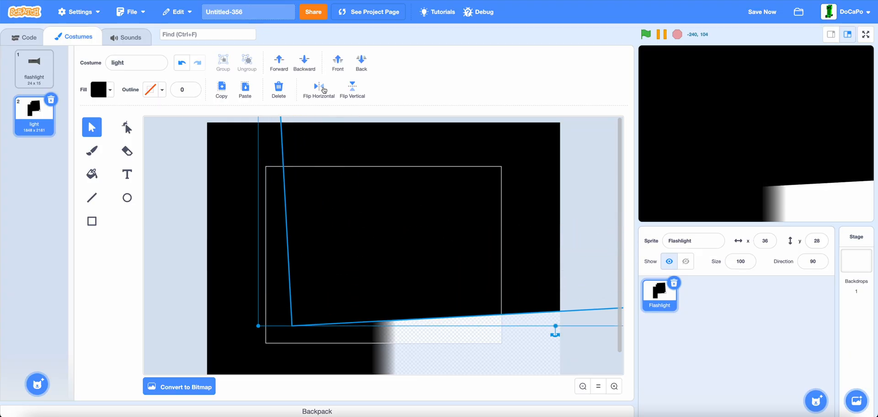
pyautogui.moveTo(353, 88)
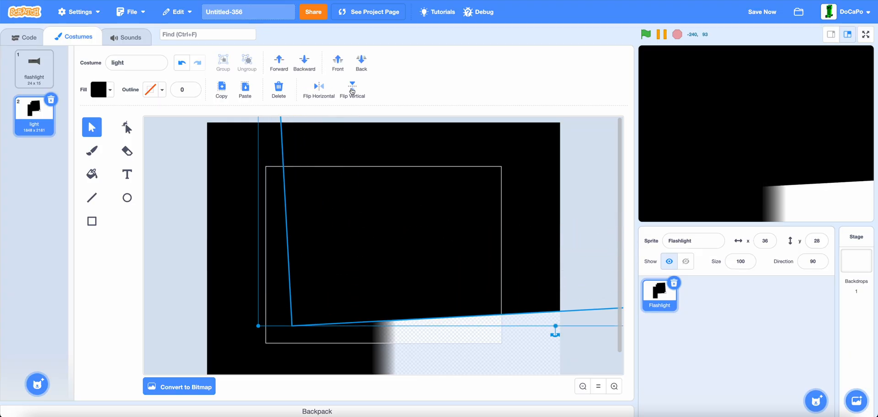
# Flip a black shape to cover the remaining area, leaving one white cone on solid black
pyautogui.click(352, 86)
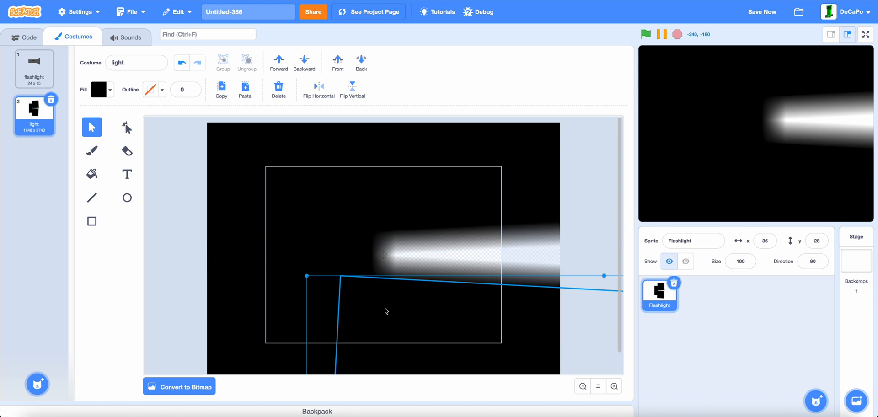
pyautogui.moveTo(382, 309)
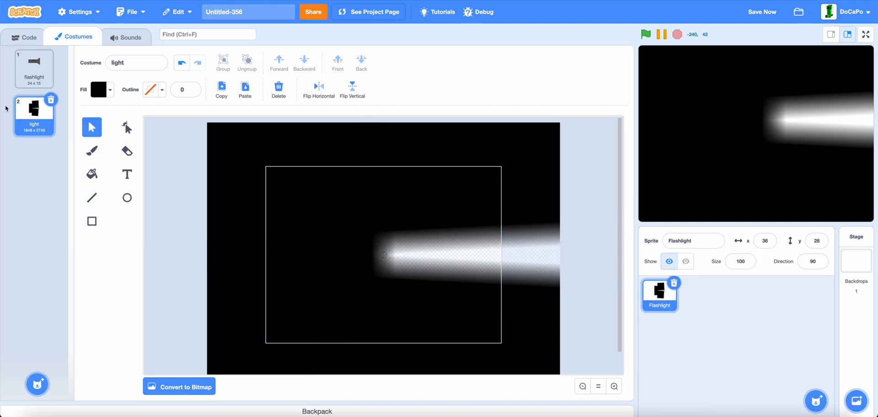
# Switch from the costume editor to the Flashlight sprite's empty code area
pyautogui.click(23, 37)
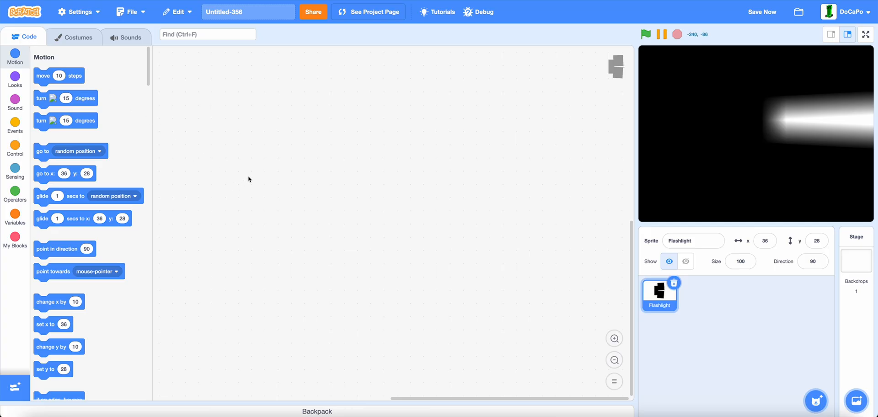
# Give Flashlight a green-flag script: go to 0,0, clone the light costume, forever point towards mouse-pointer
pyautogui.click(15, 131)
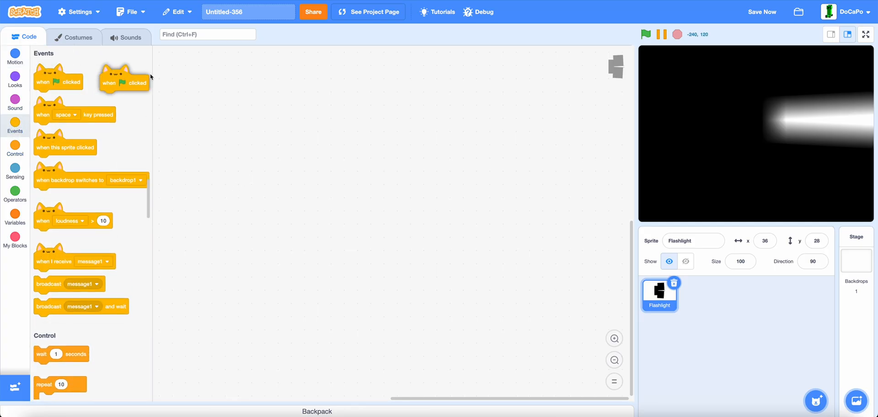
pyautogui.moveTo(123, 83); pyautogui.dragTo(189, 75)
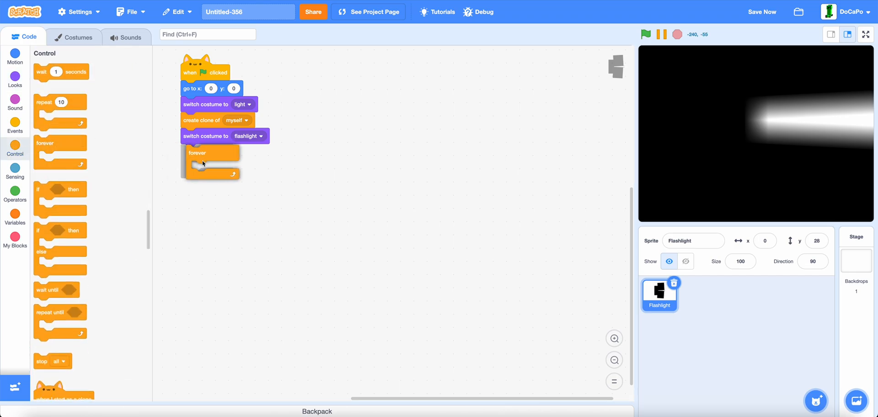
pyautogui.click(15, 54)
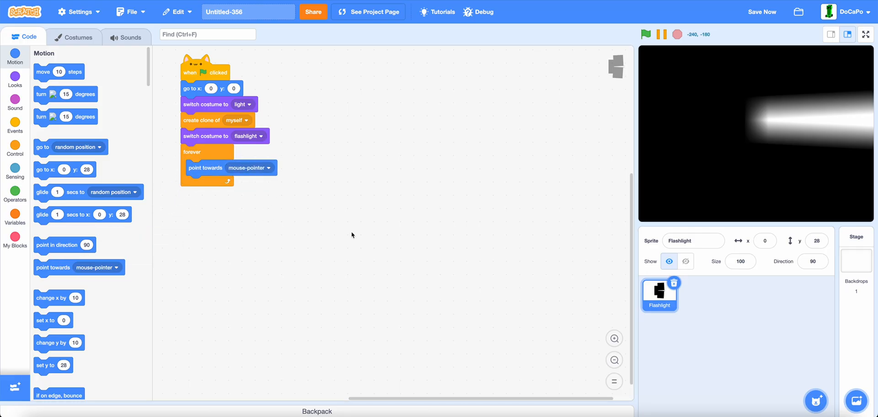
pyautogui.click(15, 129)
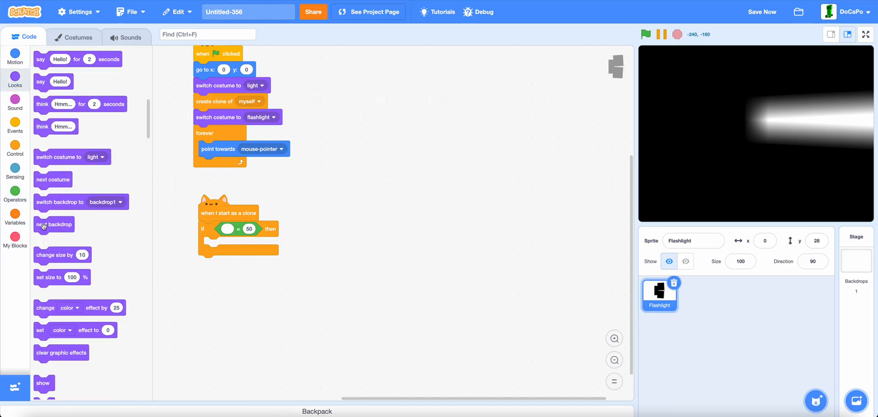
# Make the clone script test whether the costume name equals light, checking the costume's exact name
pyautogui.scroll(-3)
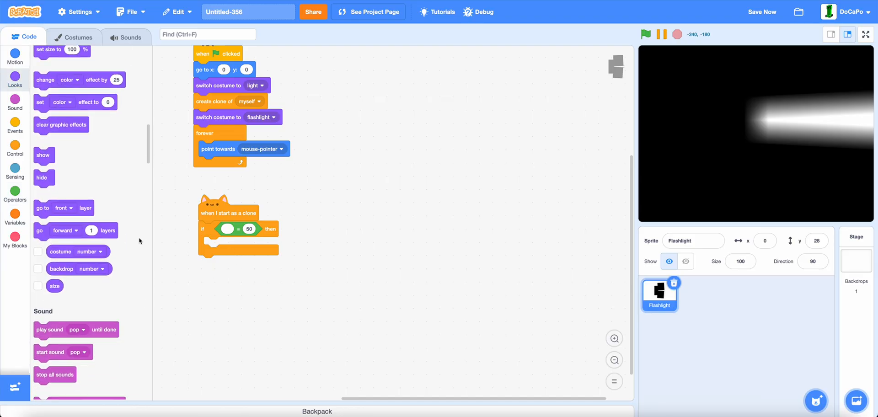
pyautogui.click(265, 231)
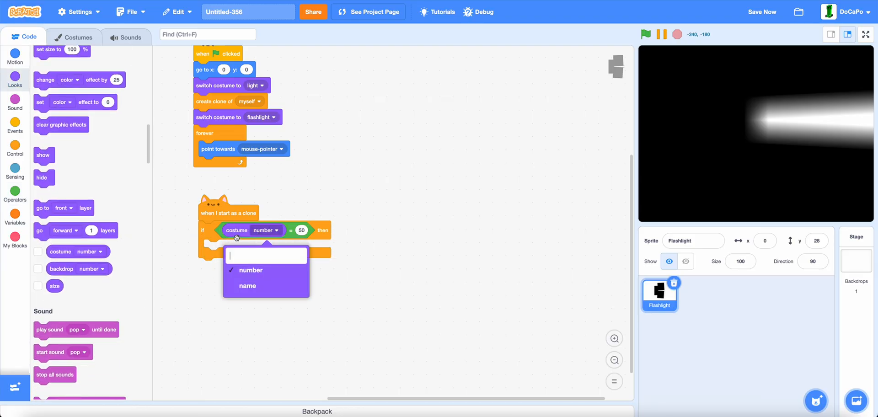
pyautogui.click(247, 286)
pyautogui.write('light')
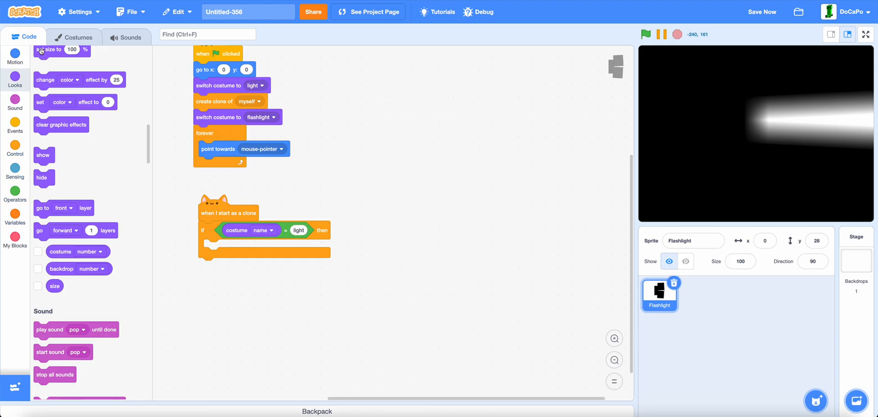
pyautogui.click(79, 37)
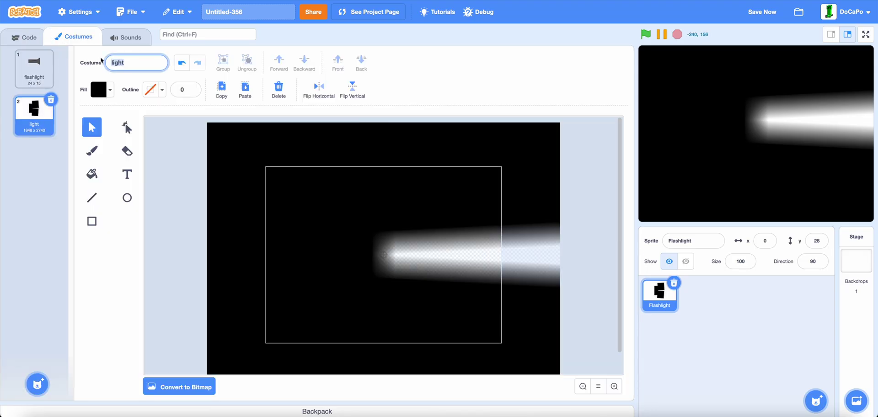
pyautogui.click(24, 38)
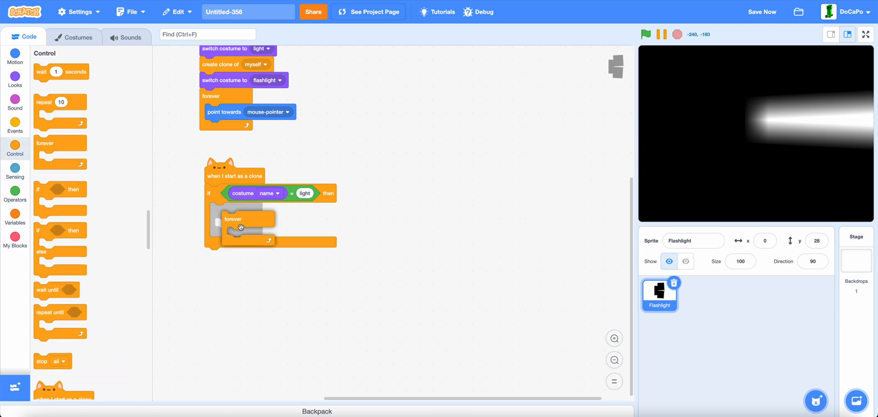
# Inside that check, have the clone forever go to the front layer
pyautogui.click(15, 77)
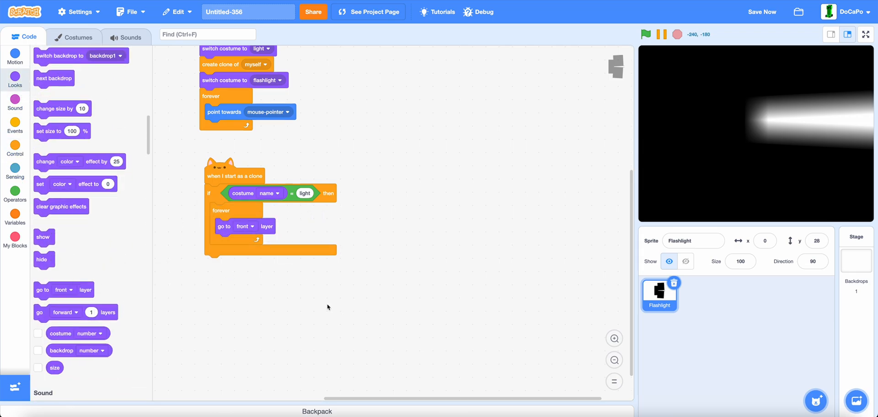
pyautogui.click(16, 52)
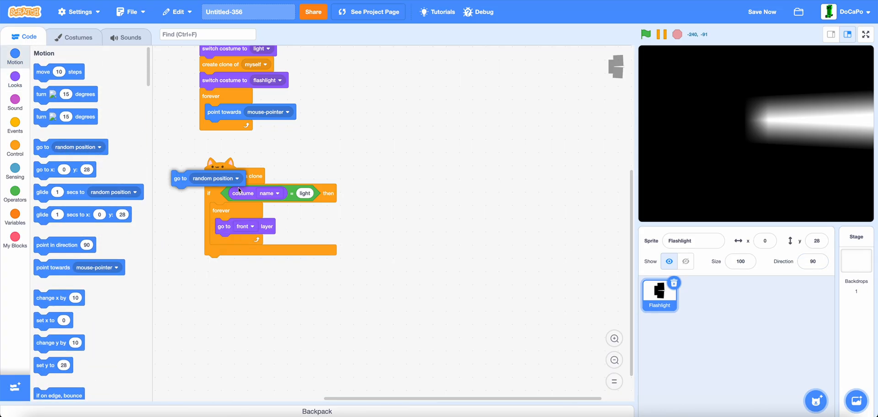
# Add a go to Flashlight block after go to front layer in the clone's forever loop
pyautogui.click(856, 262)
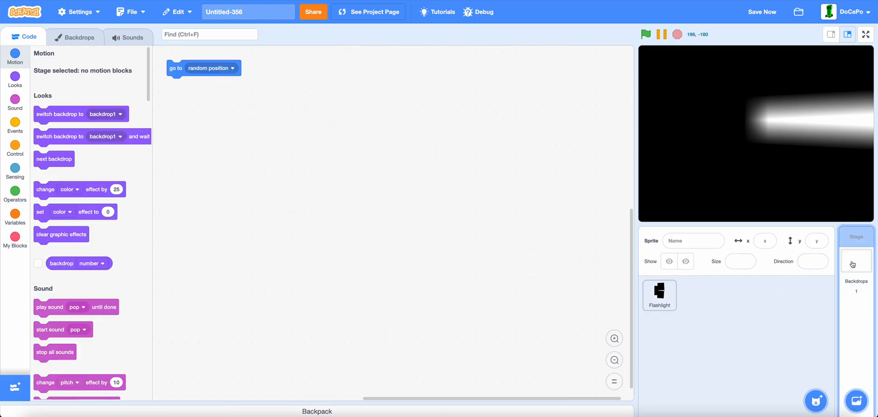
pyautogui.click(213, 68)
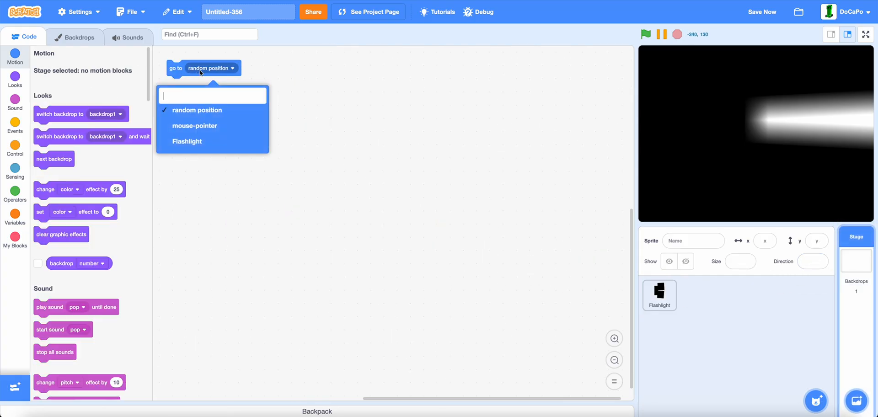
pyautogui.click(187, 141)
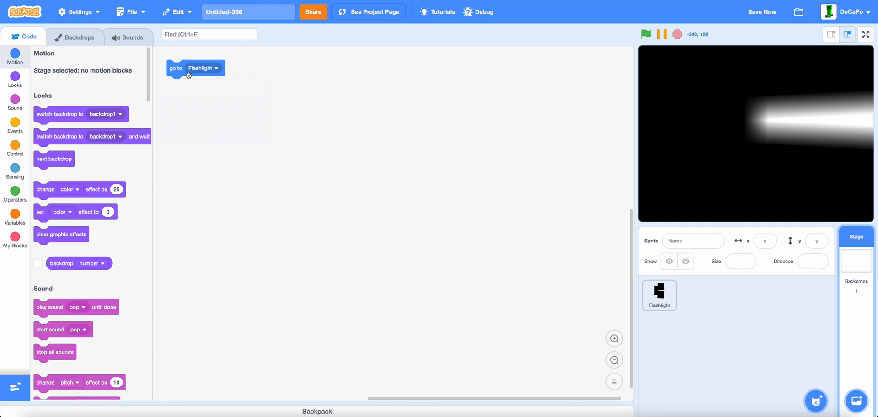
pyautogui.moveTo(176, 68); pyautogui.dragTo(575, 262)
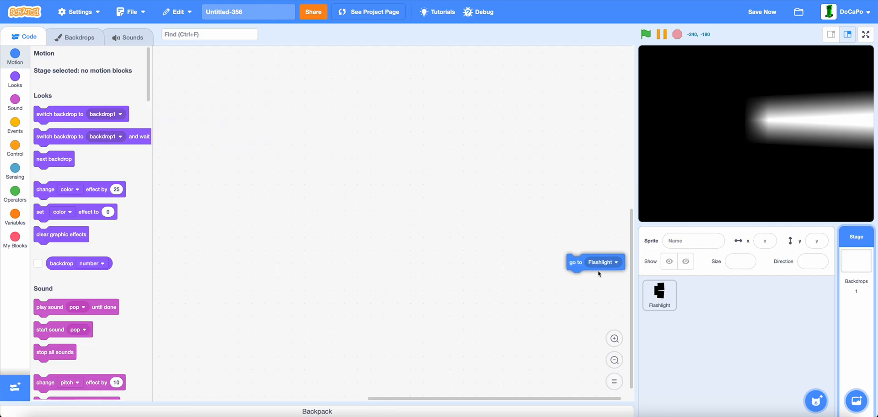
pyautogui.moveTo(575, 262); pyautogui.dragTo(160, 67)
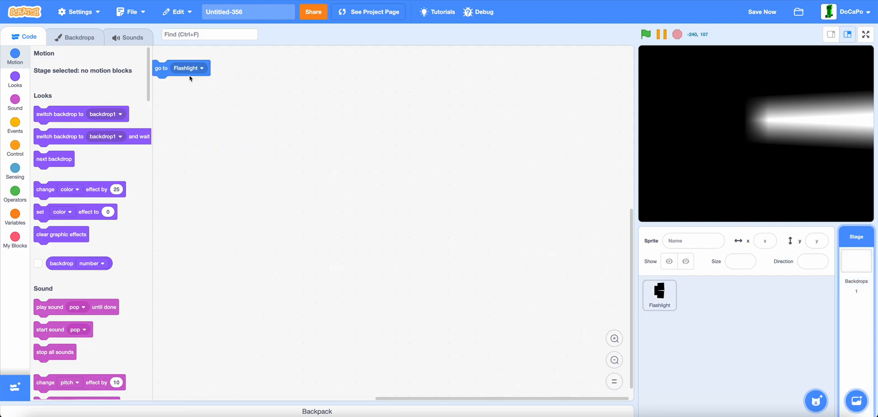
pyautogui.click(659, 295)
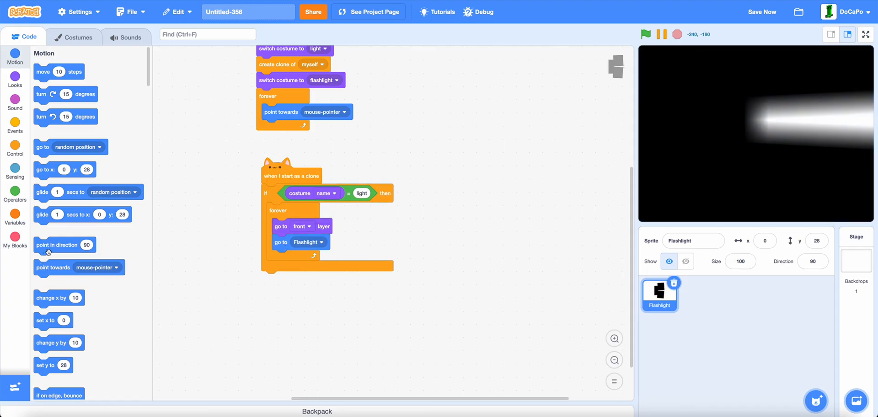
# Make the clone's loop also point in the direction of Flashlight
pyautogui.moveTo(62, 244); pyautogui.dragTo(302, 257)
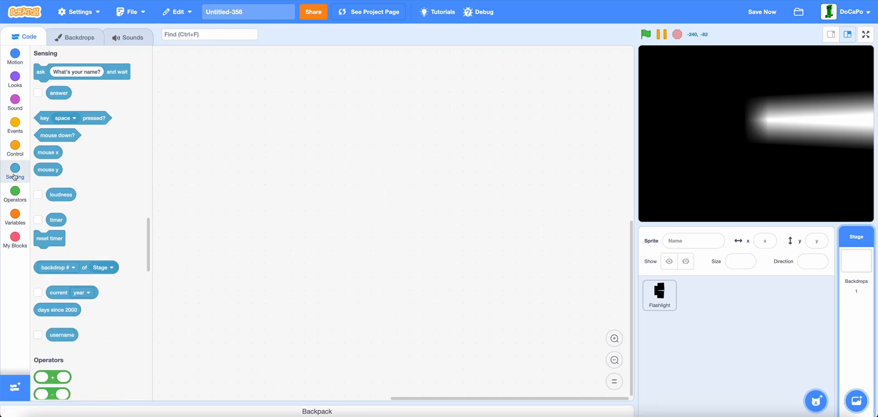
pyautogui.moveTo(77, 267); pyautogui.dragTo(270, 232)
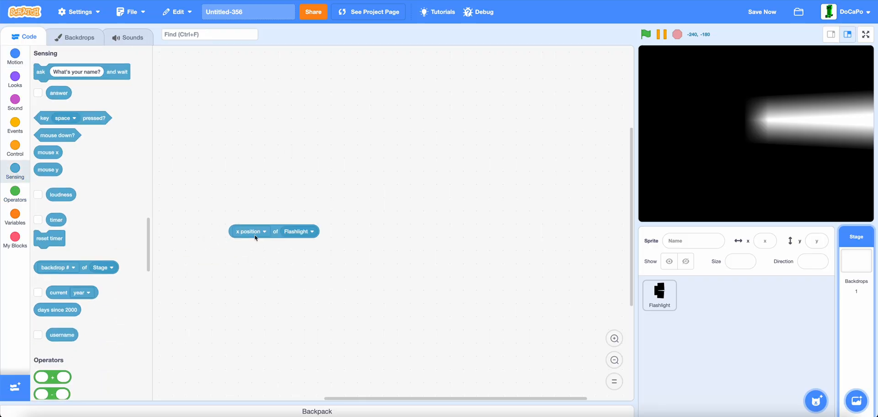
pyautogui.click(249, 231)
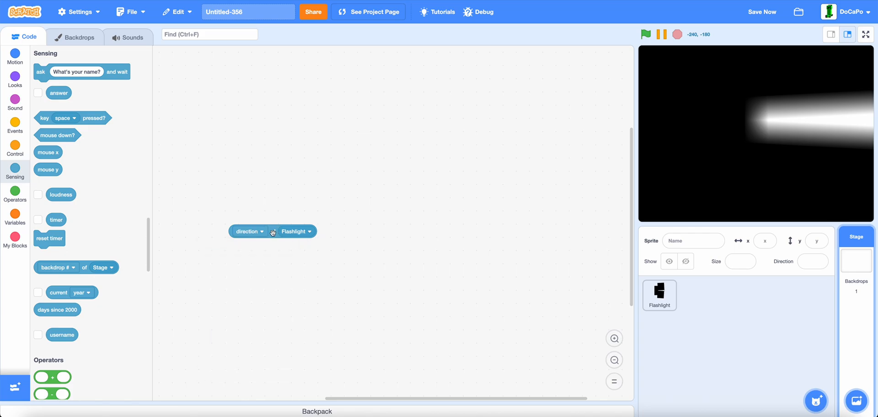
pyautogui.moveTo(271, 231); pyautogui.dragTo(196, 232)
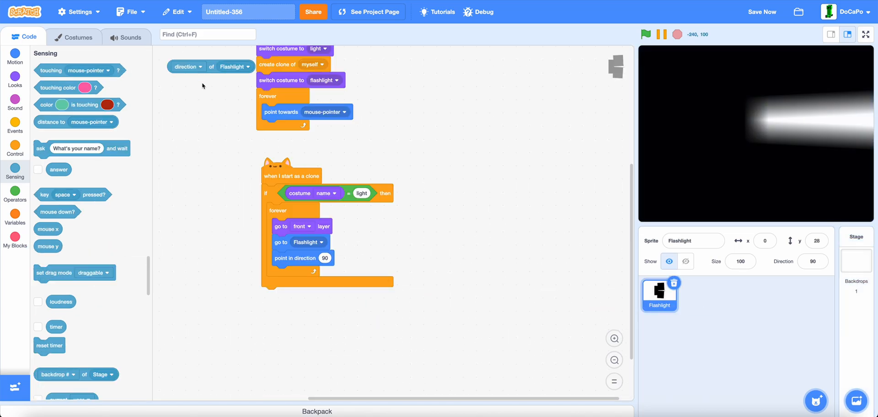
pyautogui.moveTo(190, 66); pyautogui.dragTo(313, 258)
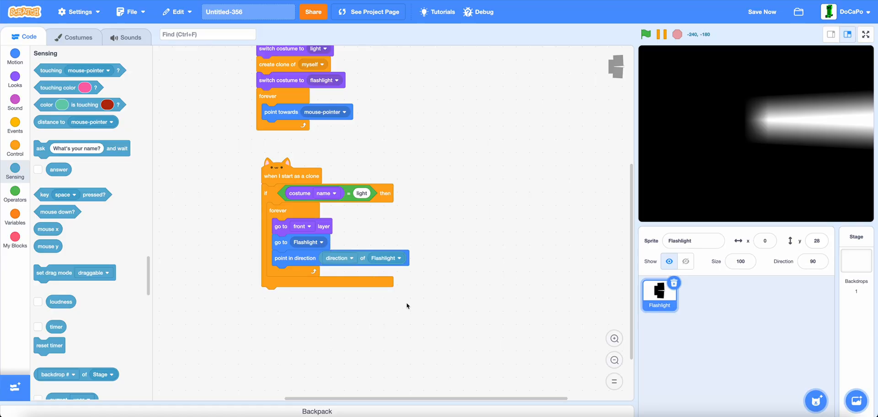
pyautogui.moveTo(430, 280)
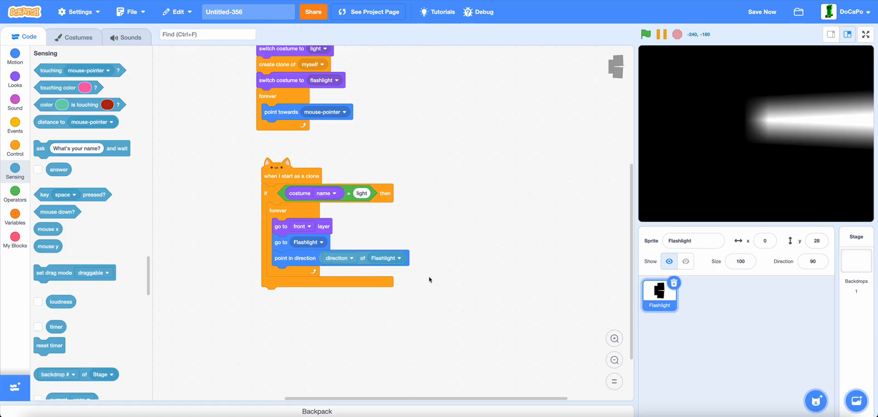
# Run the project and watch the light beam swing with the flashlight as it aims at the mouse
pyautogui.click(645, 33)
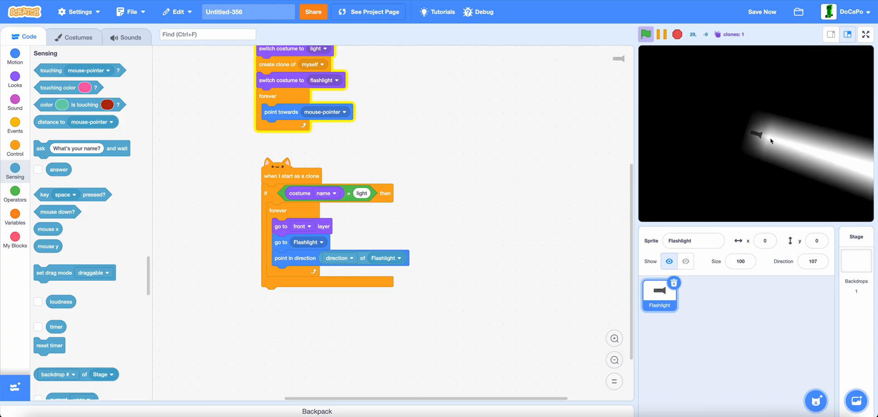
pyautogui.moveTo(766, 142)
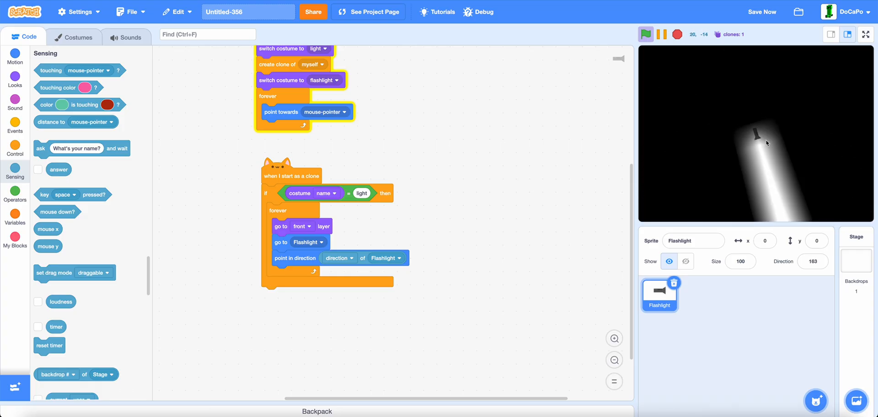
pyautogui.moveTo(762, 132)
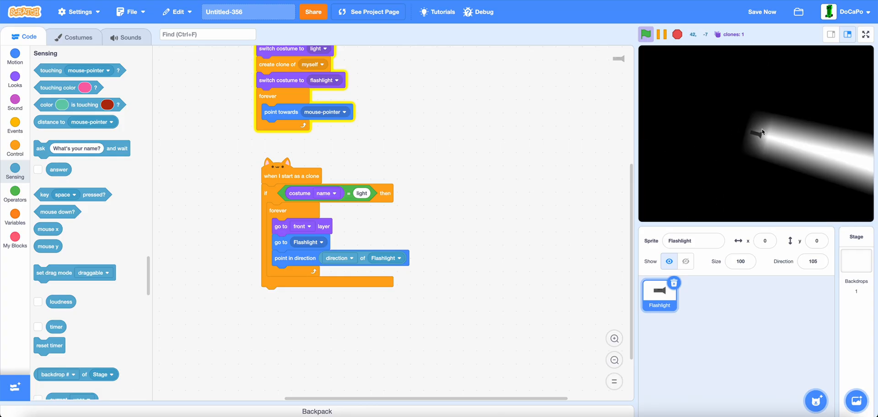
pyautogui.moveTo(775, 143)
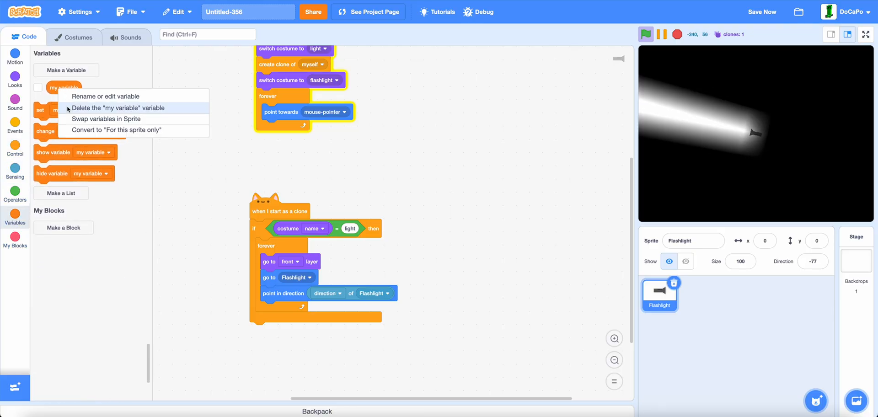
# Create sprite-only variables x and y, set both to 0 at green flag, and start a change-x-by-key-pressed block
pyautogui.click(66, 70)
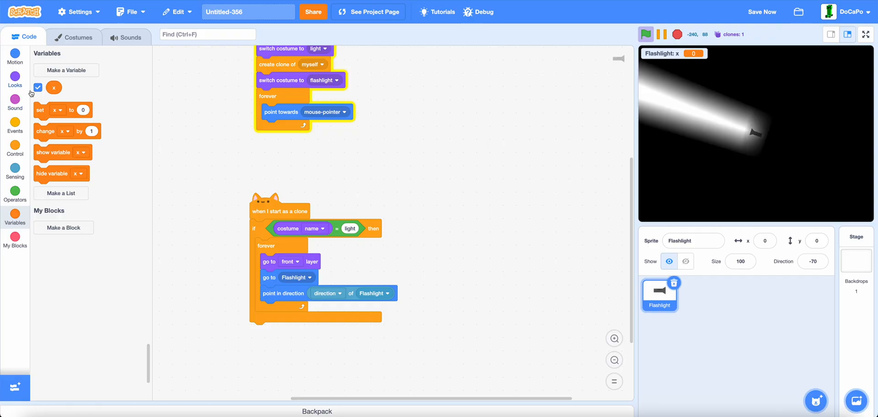
pyautogui.click(66, 70)
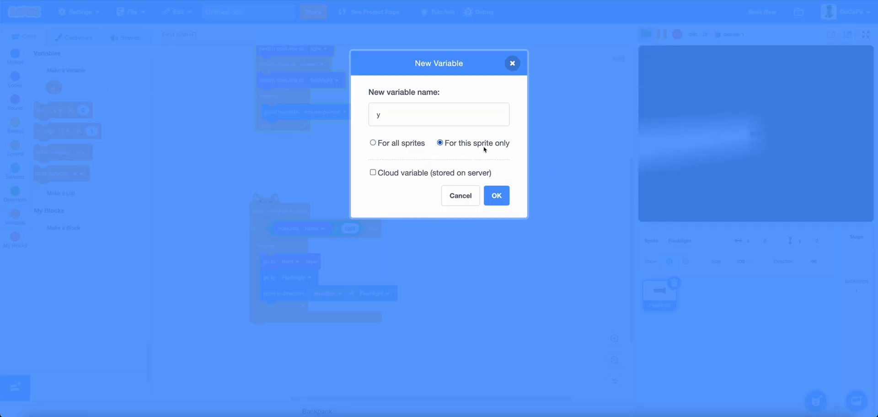
pyautogui.click(497, 196)
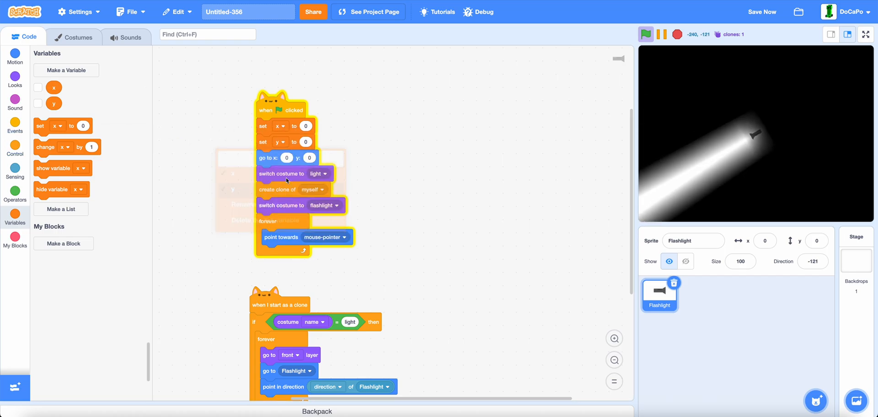
pyautogui.scroll(-3)
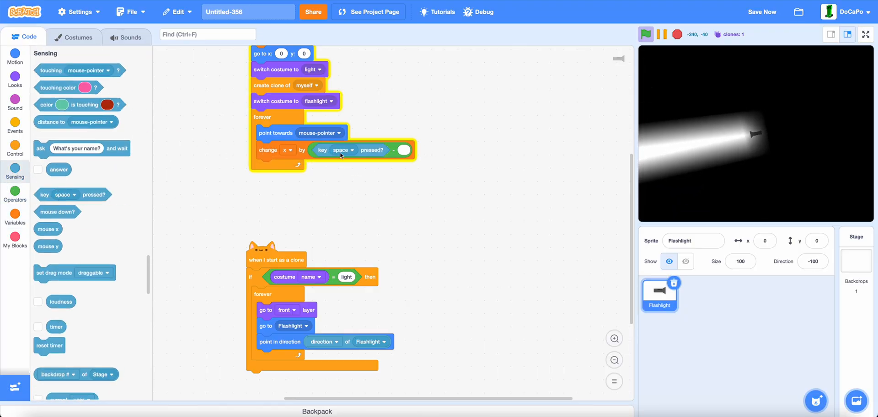
# Set the key dropdowns to right, up and down arrow keys for x and y movement
pyautogui.click(341, 150)
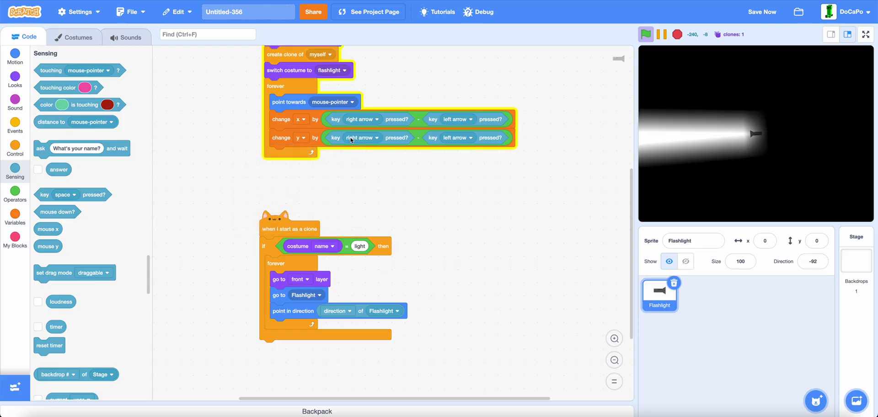
pyautogui.click(359, 138)
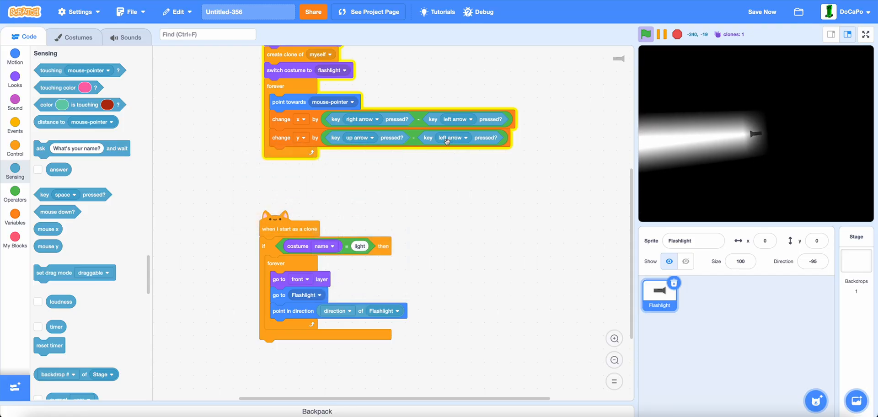
pyautogui.click(453, 137)
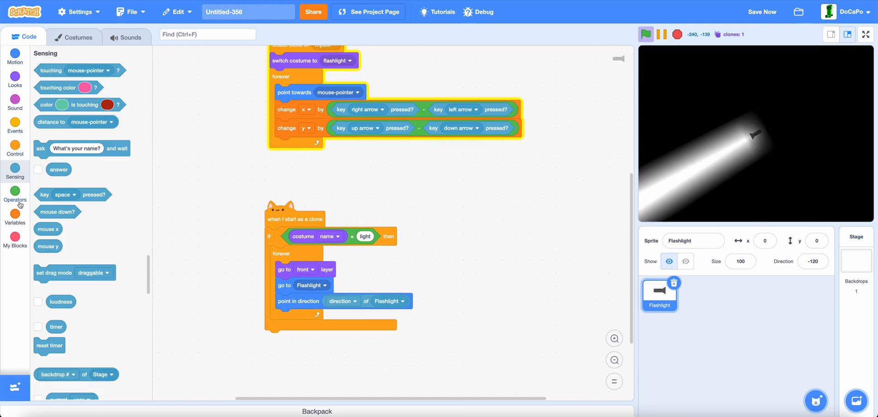
# Damp x and y by multiplying each by 0.8 and change position by x and y every loop
pyautogui.click(15, 216)
pyautogui.write('0.8')
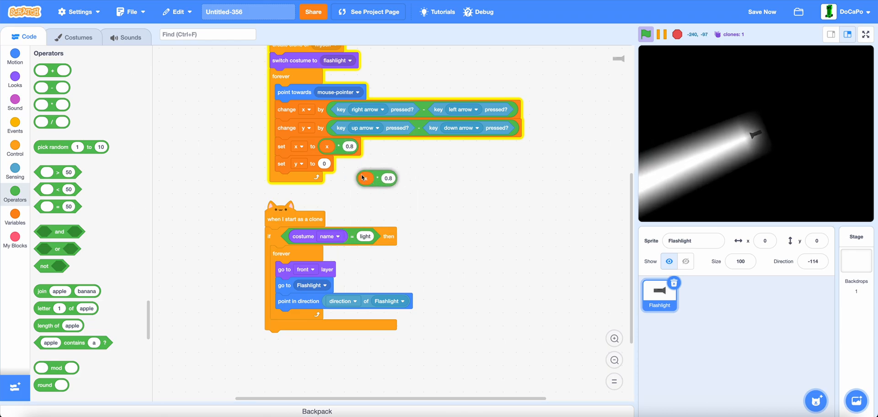
pyautogui.click(16, 218)
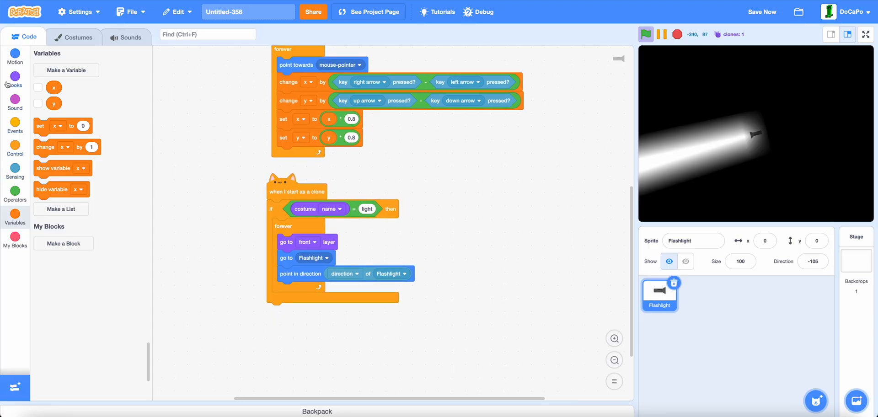
pyautogui.click(15, 58)
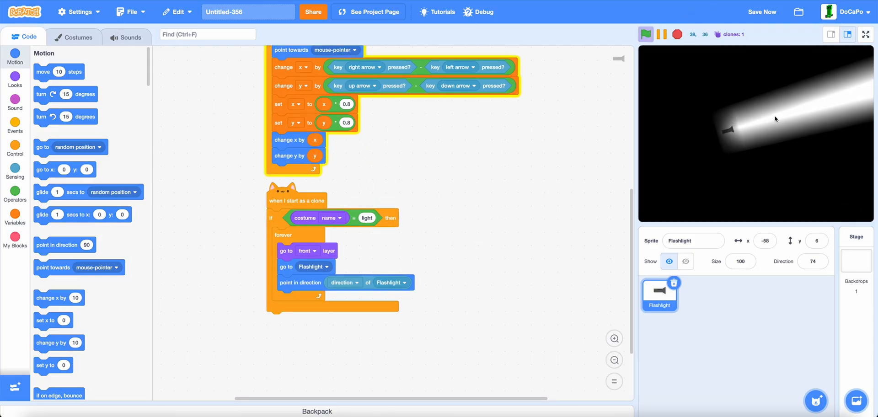
pyautogui.moveTo(747, 198)
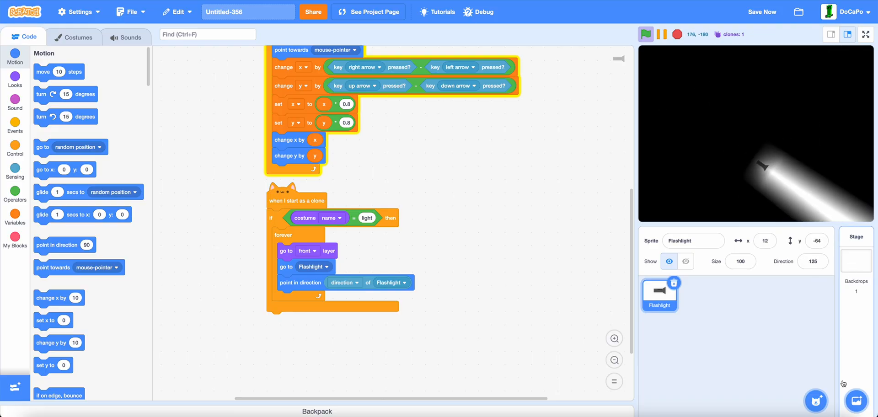
# Add the Galaxy backdrop from the backdrop library
pyautogui.click(858, 401)
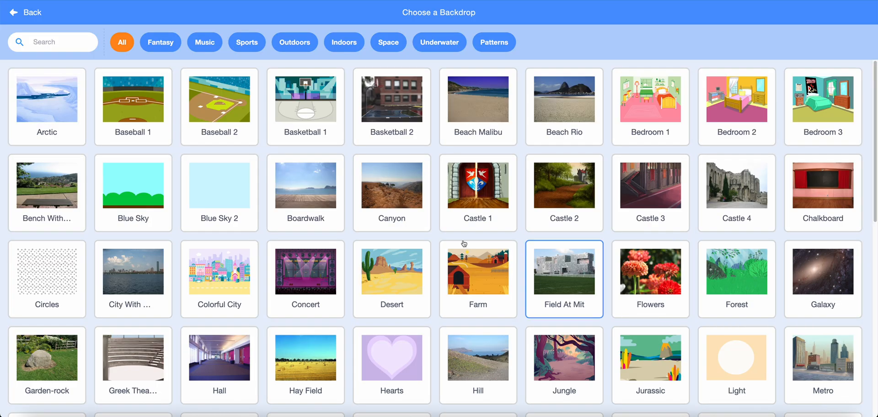
pyautogui.scroll(-3)
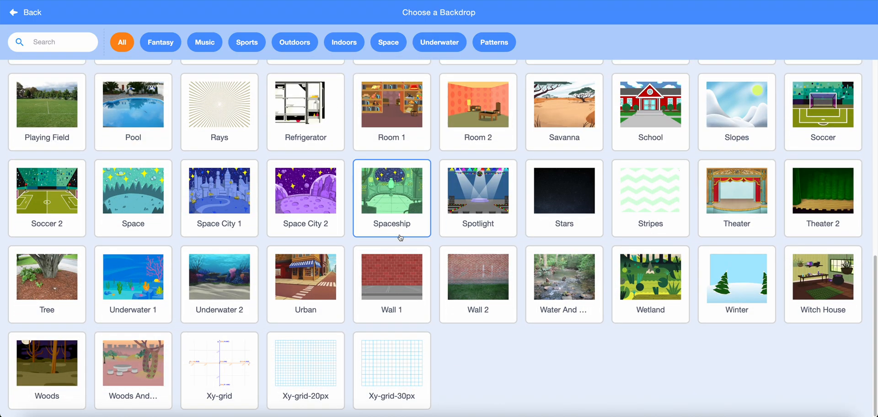
pyautogui.click(391, 190)
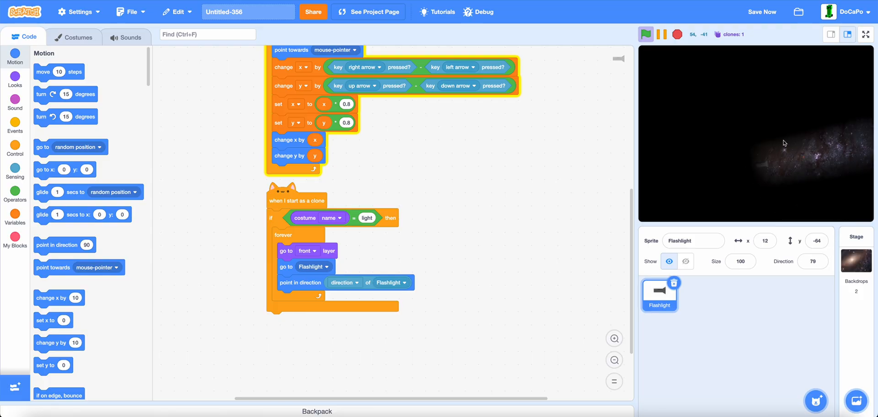
# Run the stage full screen so the beam reveals a patch of the galaxy in darkness
pyautogui.click(864, 33)
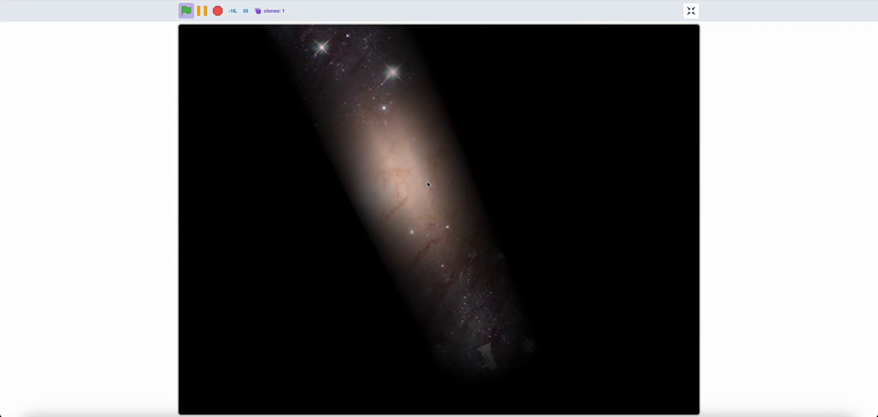